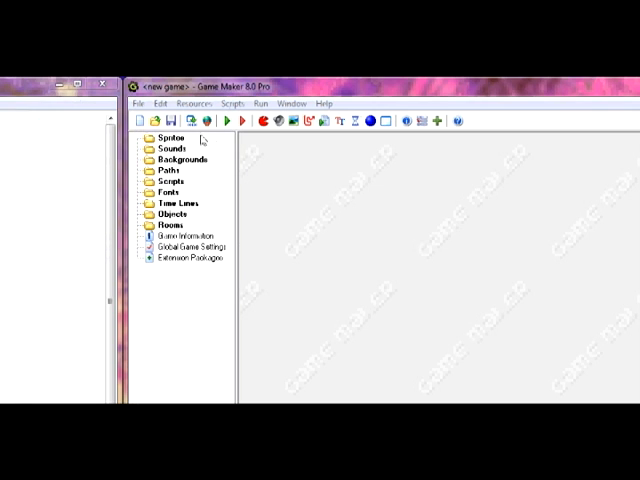
Step: Create sprite spr_o, open its image editor and choose blue as the drawing colour
double_click(168, 138)
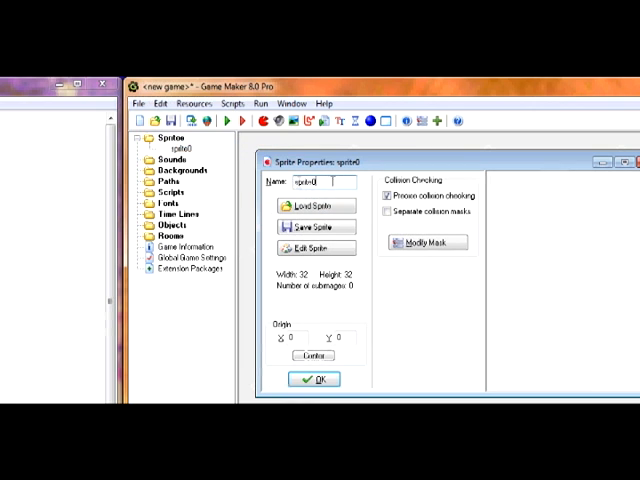
type("spr_o")
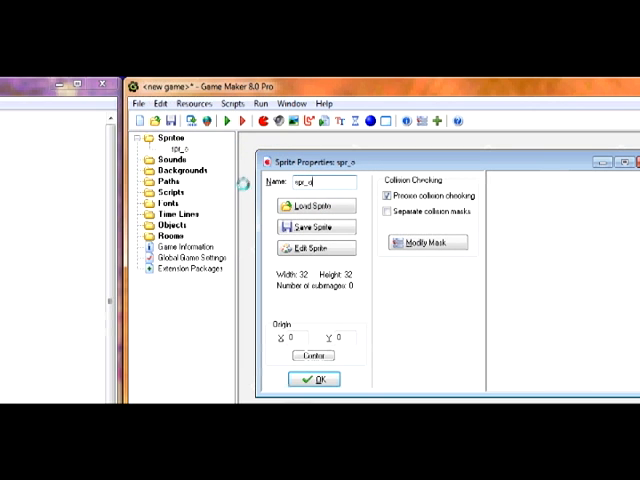
left_click(314, 248)
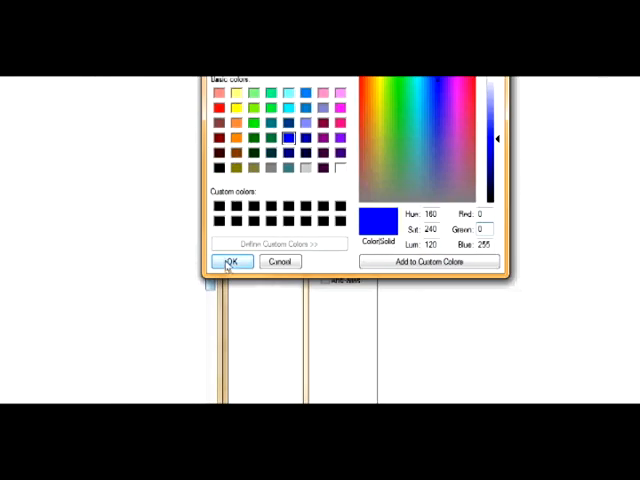
left_click(230, 260)
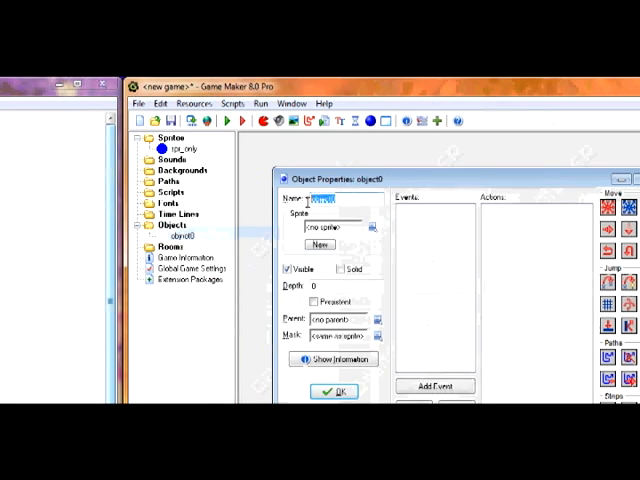
Step: Name the new object obj_play and add a new path resource for editing
type("obj_play")
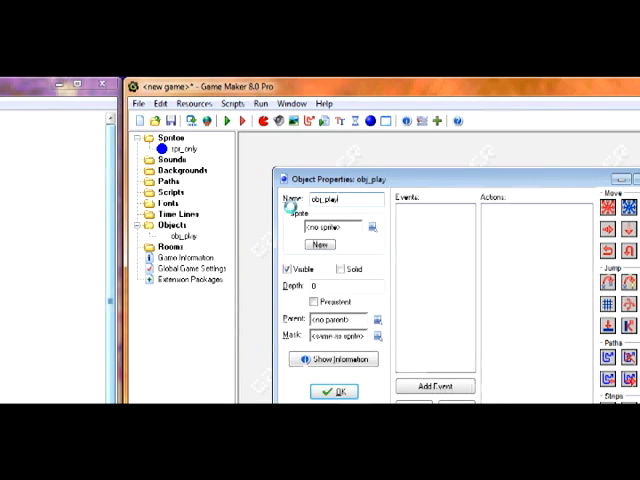
left_click(332, 390)
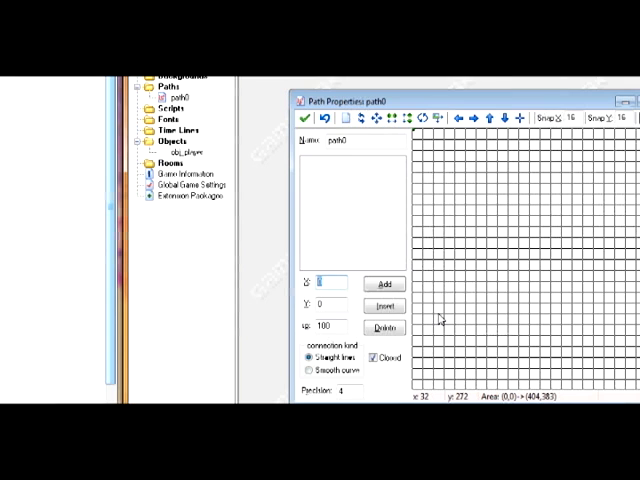
Step: Add and insert path points, entering 320 as a coordinate, to build the closed route
left_click(384, 284)
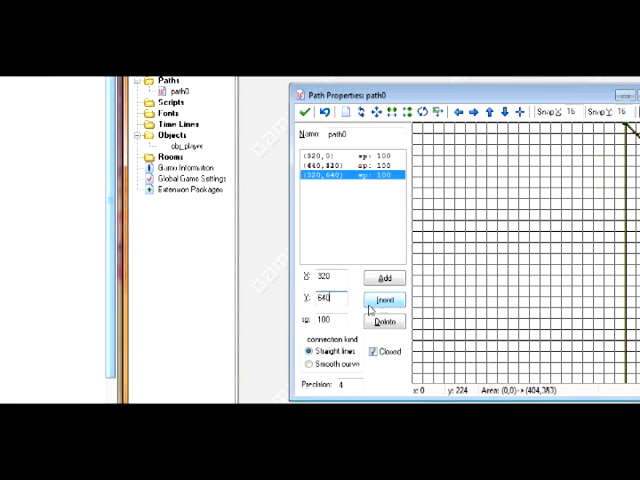
left_click(384, 300)
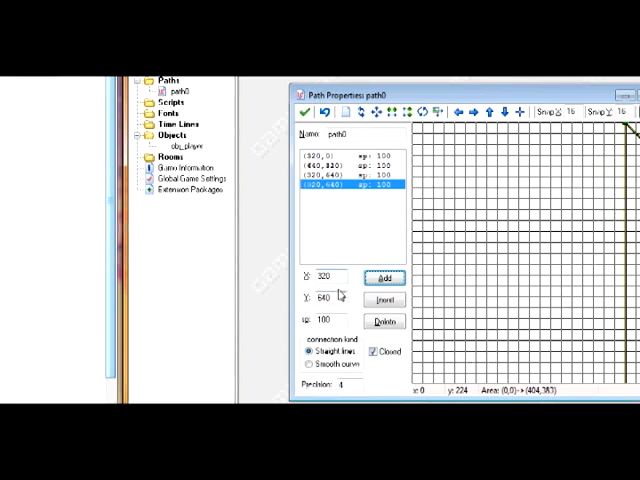
type("320")
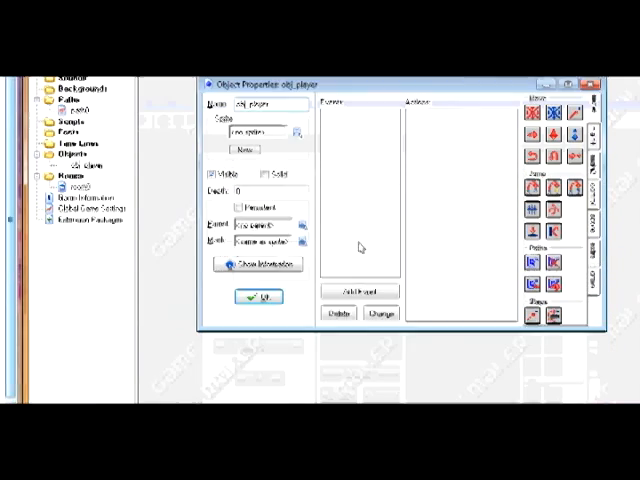
Step: Add a Create event to obj_player and begin its path_start code
left_click(376, 292)
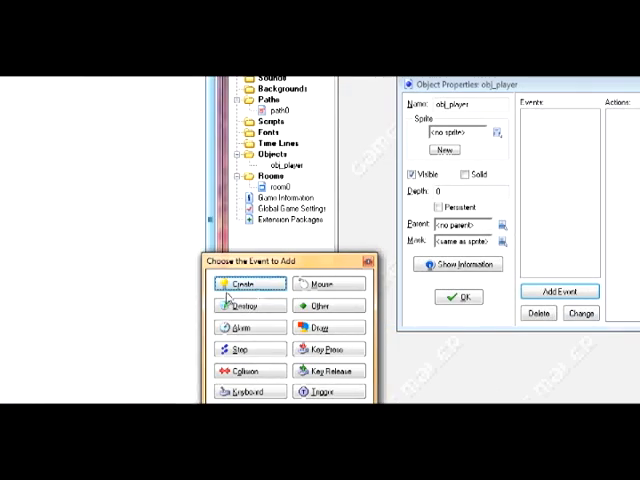
left_click(246, 284)
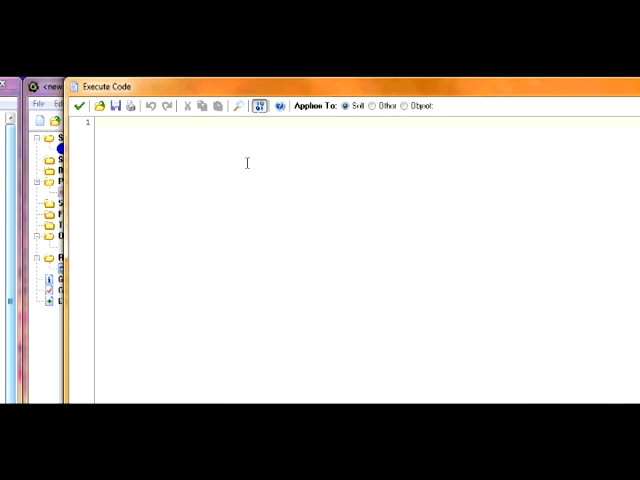
type("path_start(path0,10,")
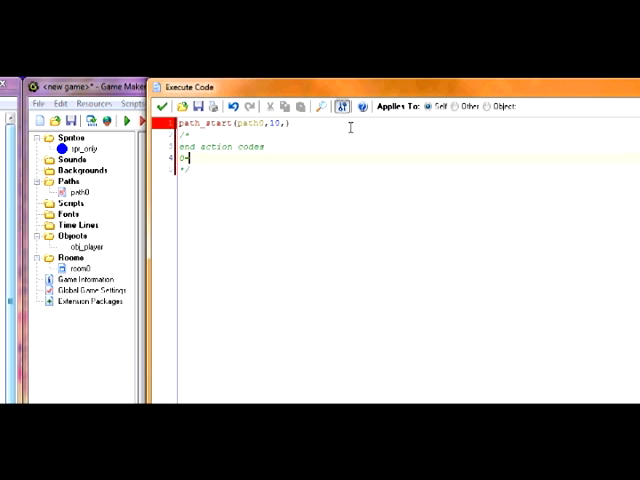
Step: Comment the end actions: 0=stop, 1=restart at original point, 2=restart at current, 3=reverse
type("stop")
type("1 ru")
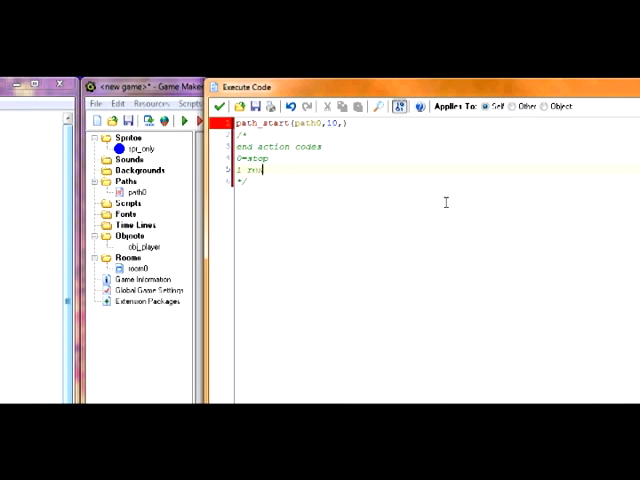
type("wtart")
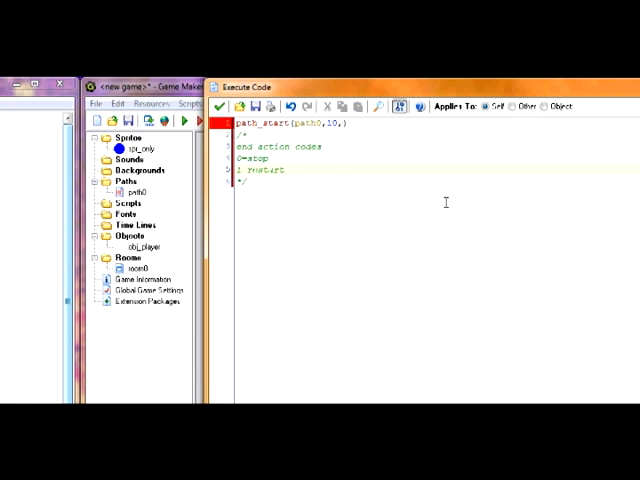
type("at original point")
type("2=")
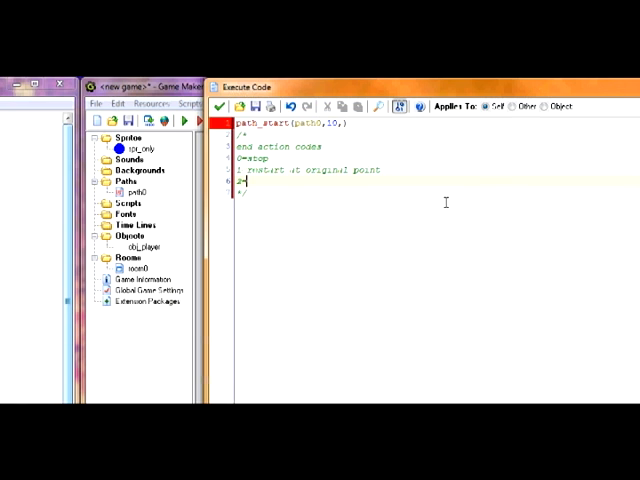
type("restart at the current position")
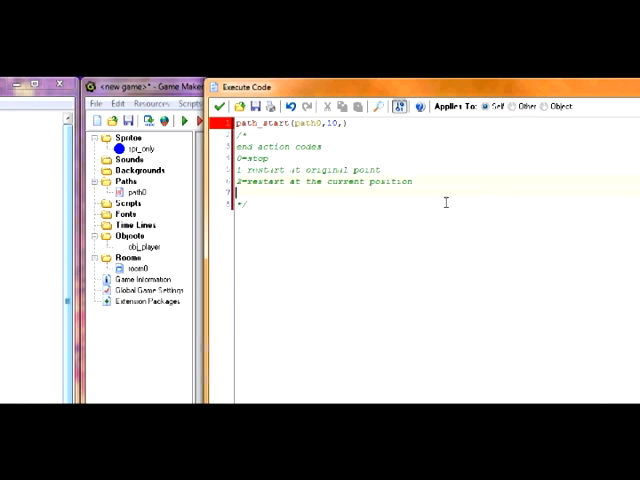
type(">")
type("3=reverse")
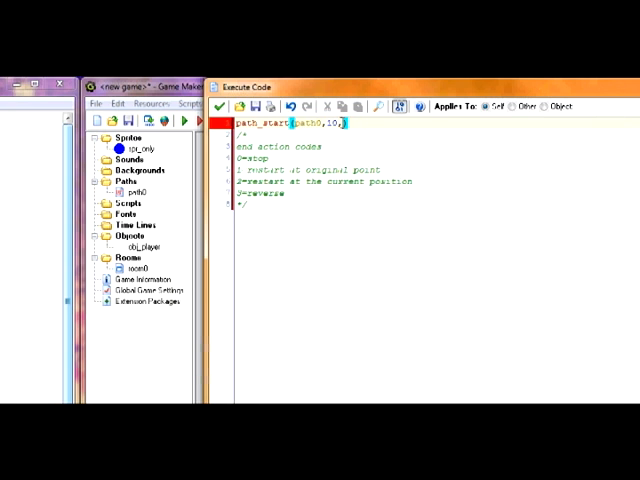
type("1,")
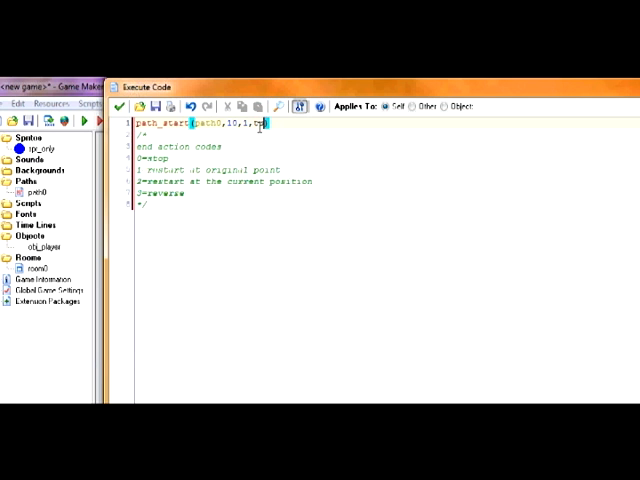
Step: Append true to path_start so the path runs absolute
type("true)")
type("//fade variables")
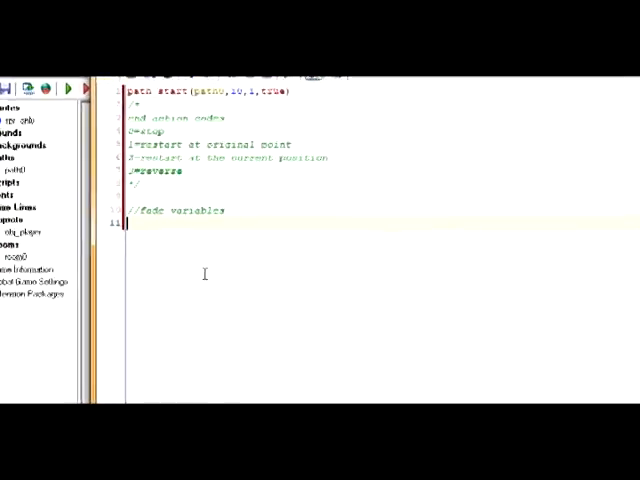
Step: Define global initial speed average 5, speed range 1 and ongoing speed variance .5
type("global.")
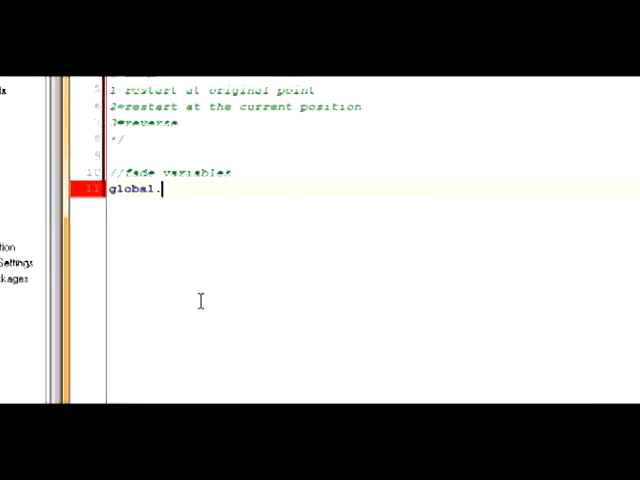
type("initial_speed")
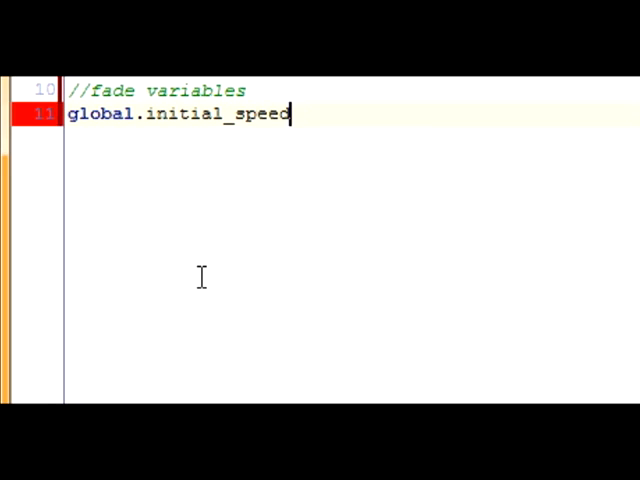
type("_average")
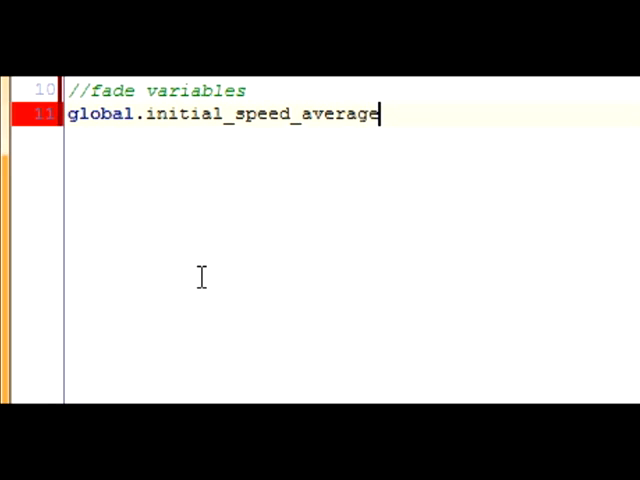
type("=5")
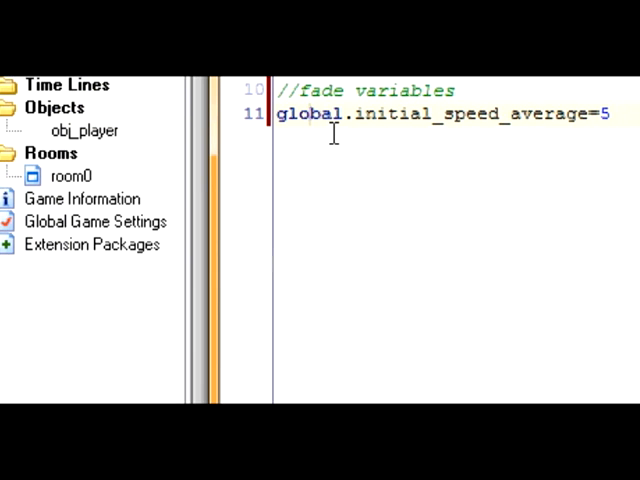
double_click(320, 112)
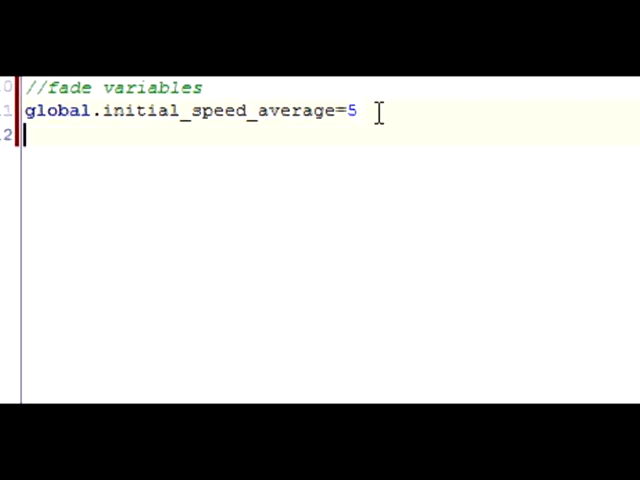
type("global.initial_speed_range=1")
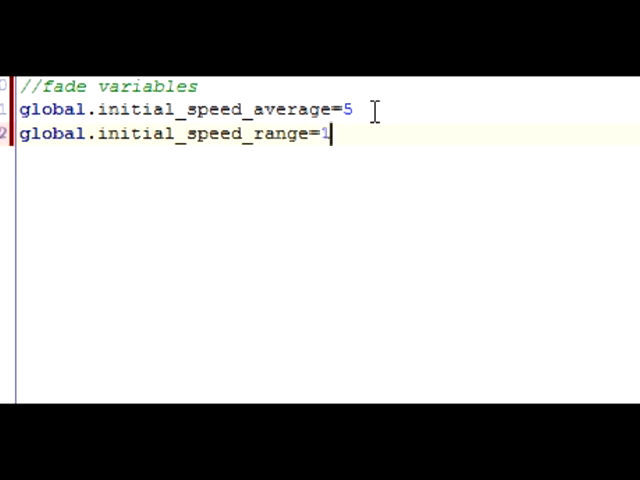
type("global.ongoing")
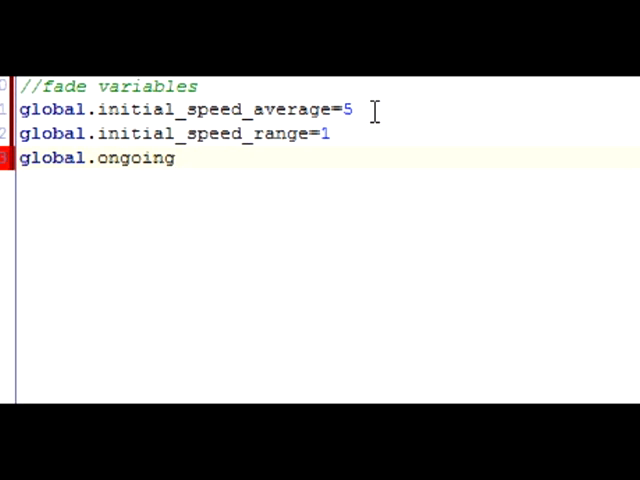
type("_speed_variance=.5")
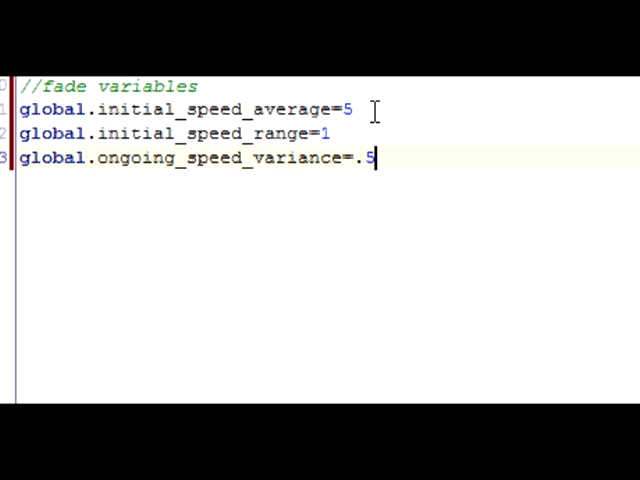
Step: Define global direction average, direction variance 3 and fade average .15/.05 values
type("global.initial_direction_average=180")
type("global.ongoing_")
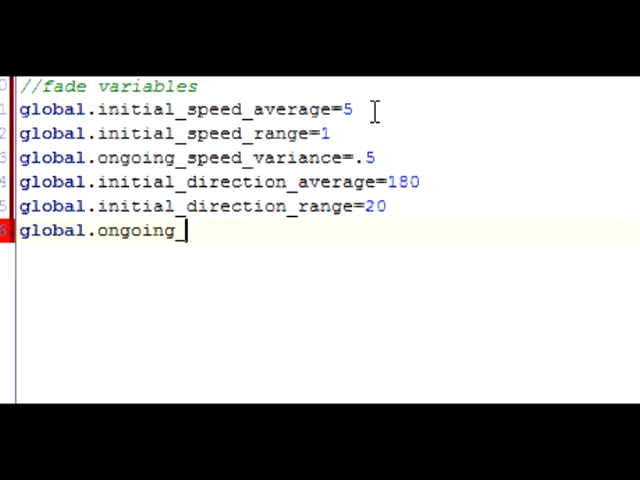
type("direction_variance=3")
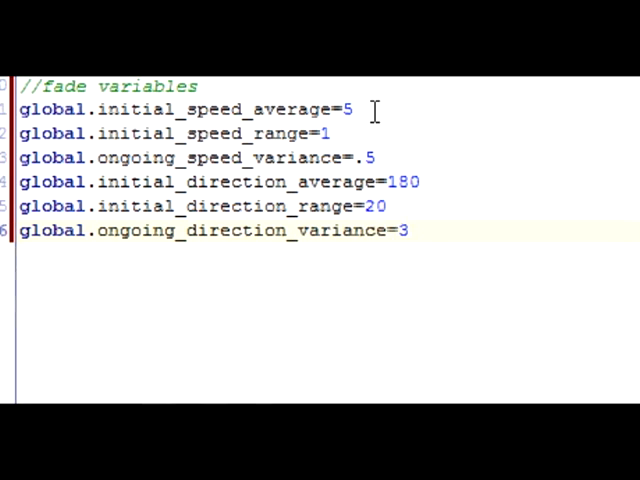
type("global.fade_average=")
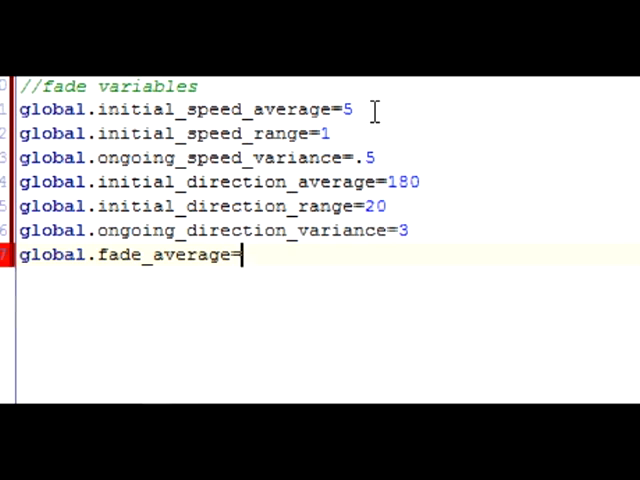
type(".15")
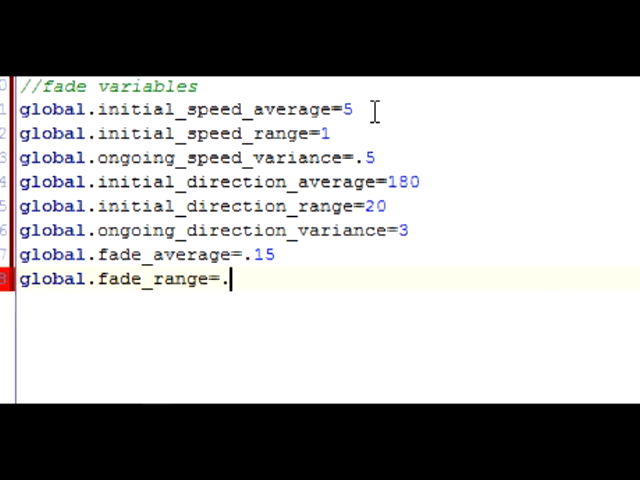
type("05")
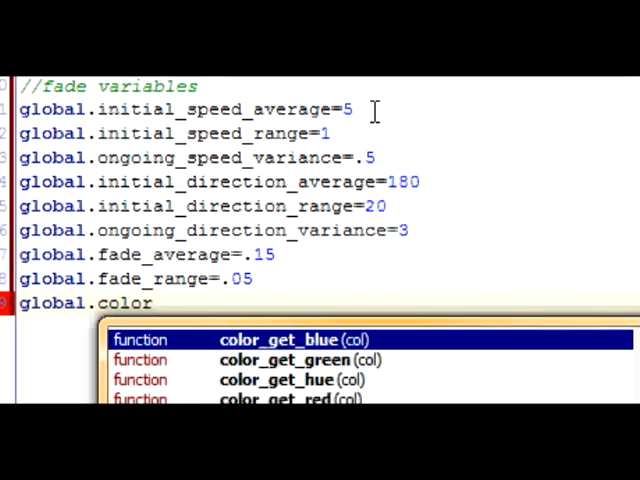
Step: Set the global colour with make_color and image_blend to make_color(0,0,255) blue
type("=make_color()")
type("image_blend")
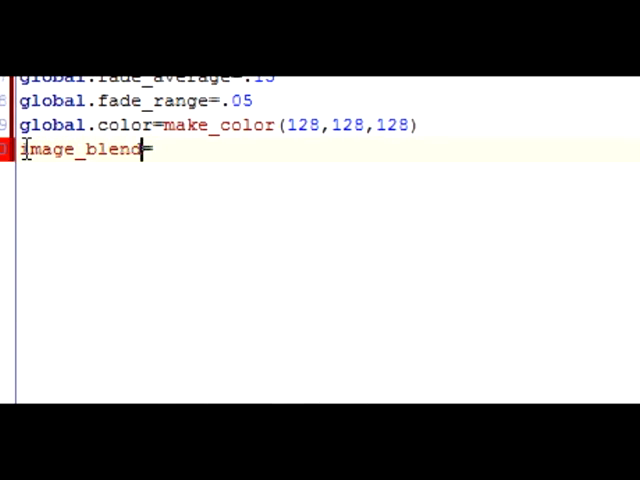
type("=make_color(0,0,255)")
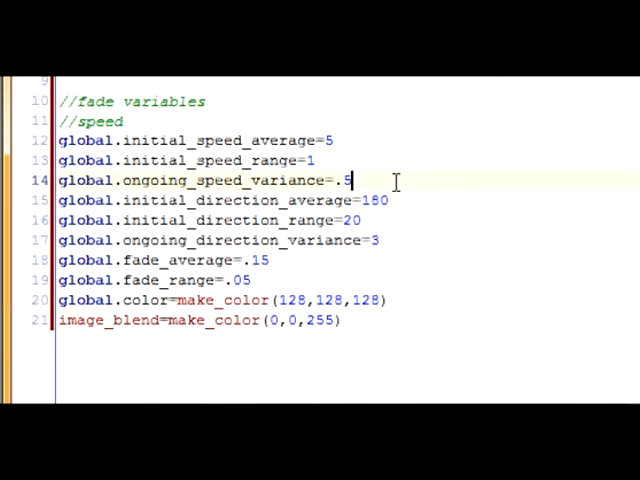
Step: Insert //direction and //fade comment headings above their variable groups
type("//direction")
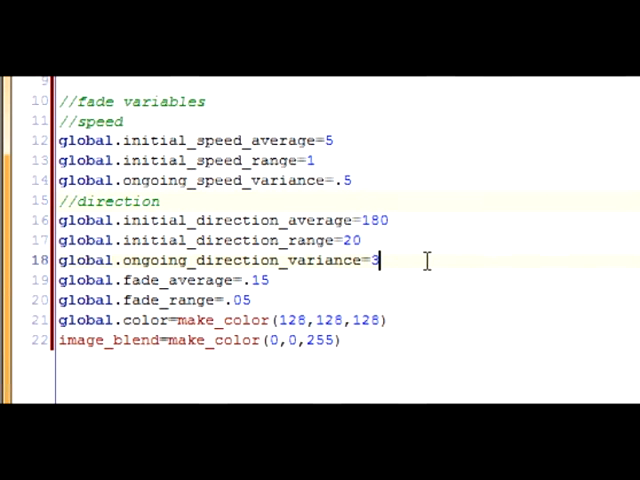
type("//fade time")
type("//color")
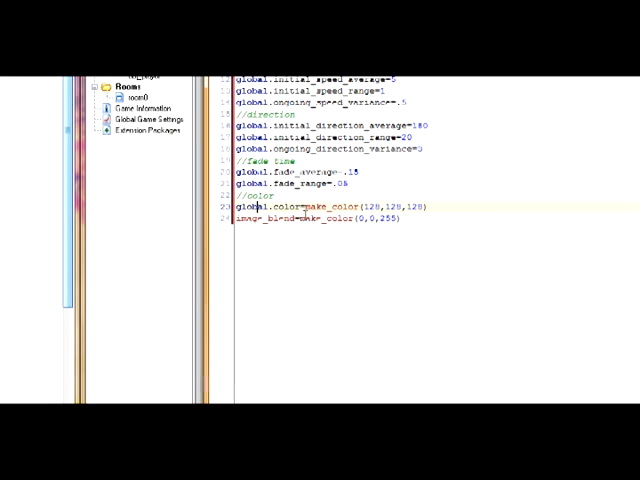
Step: Annotate the colour and image_blend lines with //c_gray and //c_blue comments
double_click(258, 218)
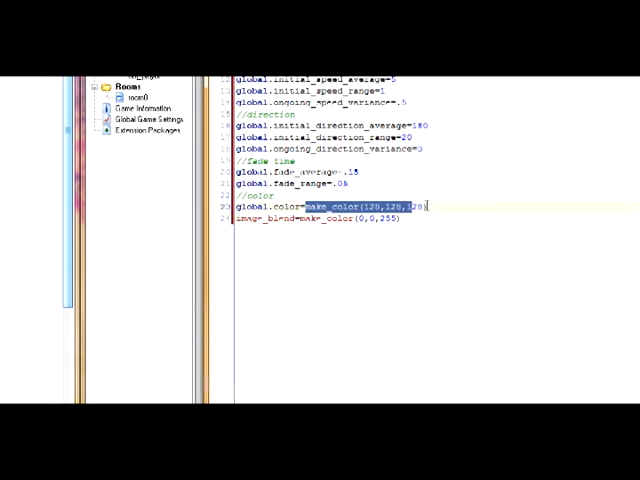
type("//c_blue")
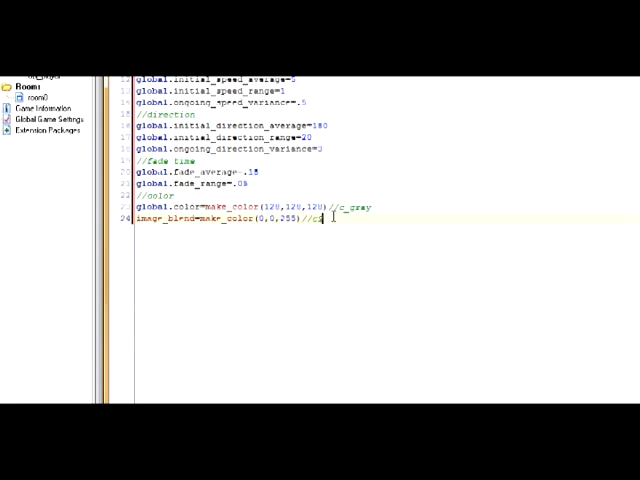
type("_blue")
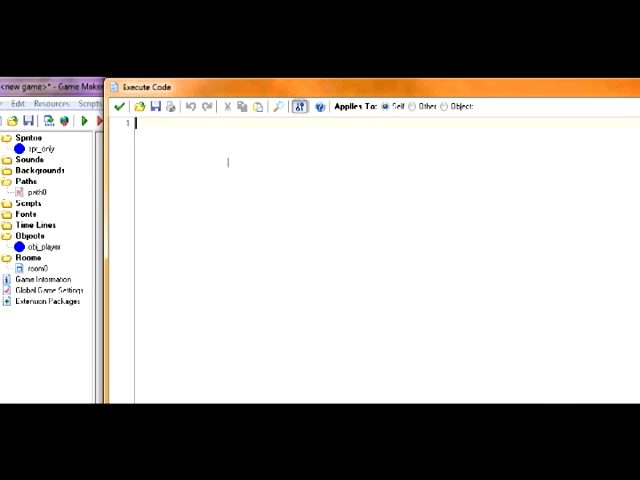
Step: Write instance_create(x,y,obj_fade); and begin a second instance_create call
type("ine")
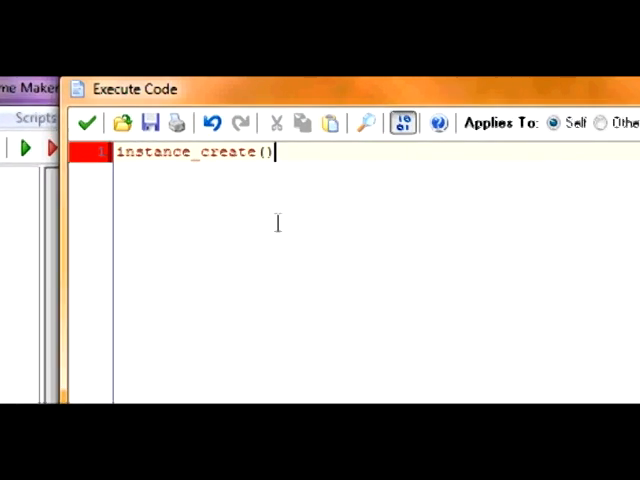
type("x,y,ob")
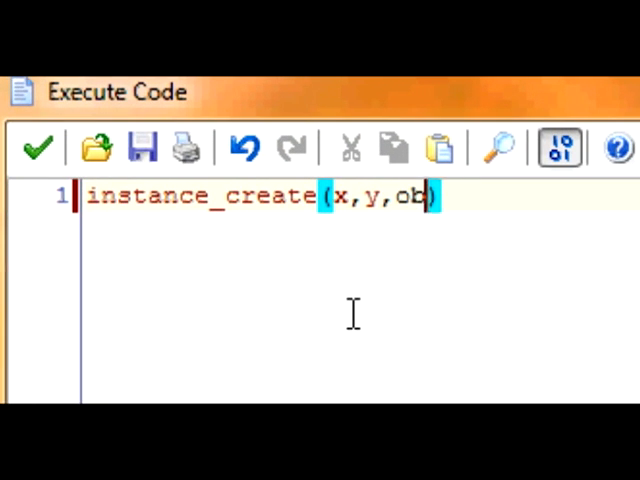
type("j_fade")
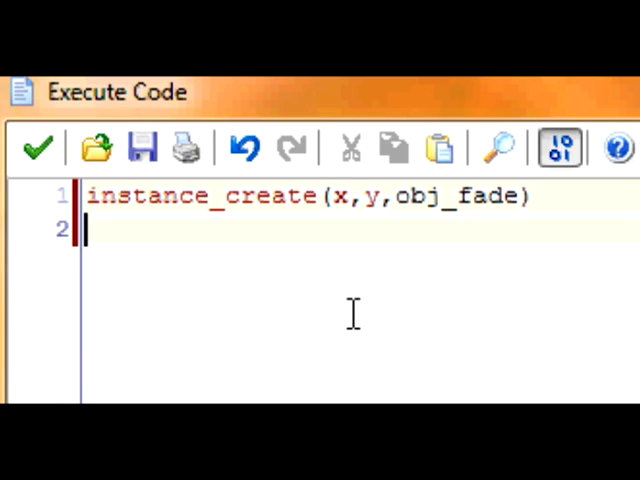
type("instan")
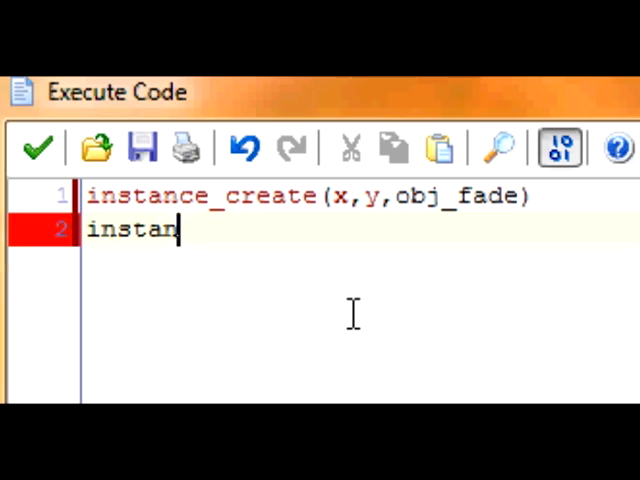
type("ce_cret")
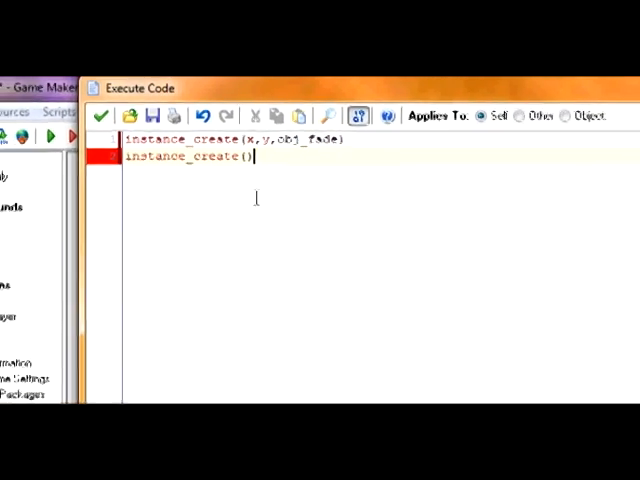
type("x,y,obj_")
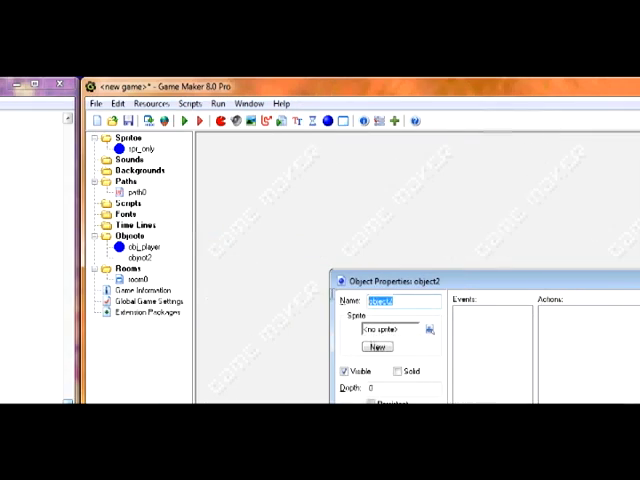
Step: Name the new object obj_fade and assign it the blue orb sprite
type("obj_fade")
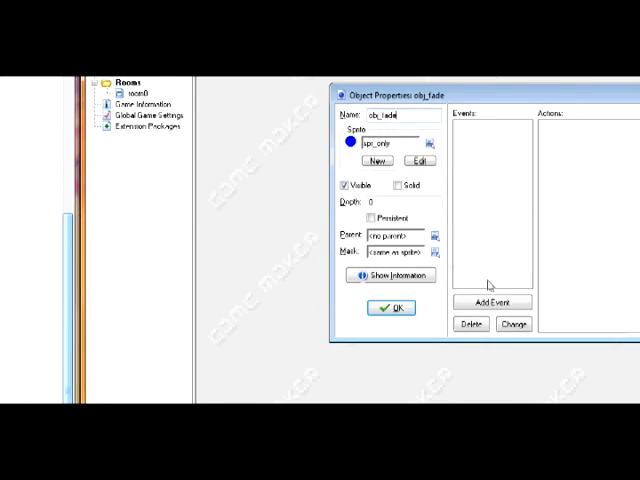
left_click(492, 302)
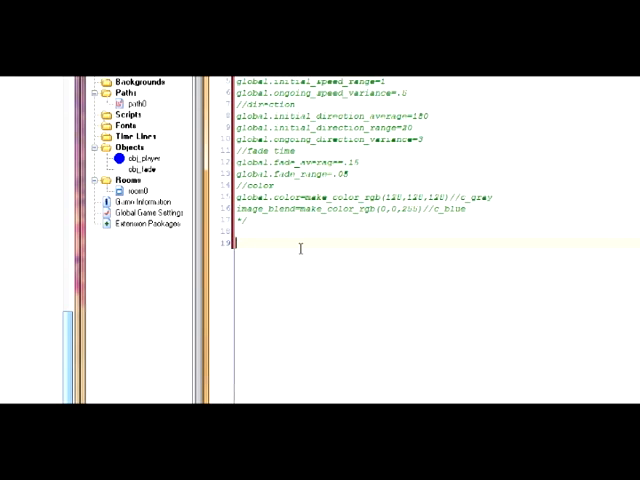
type("speed=global.initial_speed_an")
type("fade")
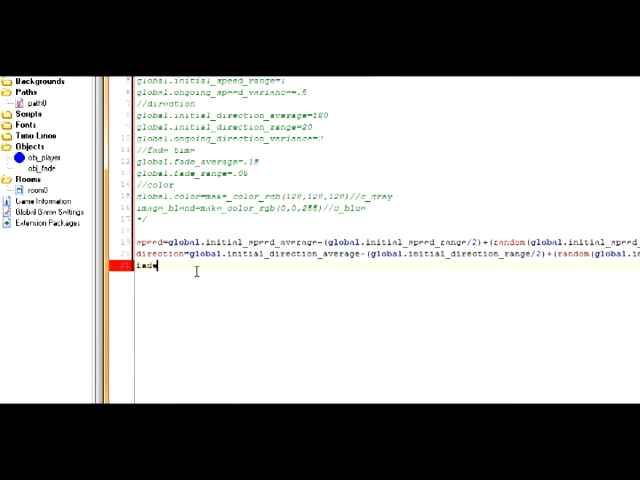
Step: Add speed=global.initial_speed_average-(range/2)+random(range) and image_blend=global.color to the Create code
type("=")
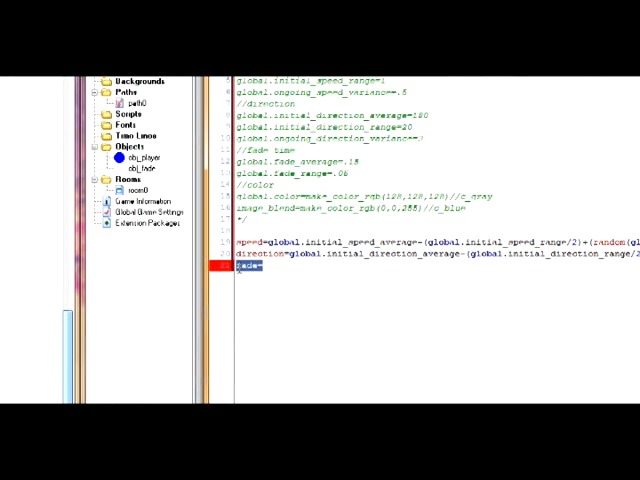
type("speed=global.initial_speed_average-(global.initial_speed_range/2)+(random(gl")
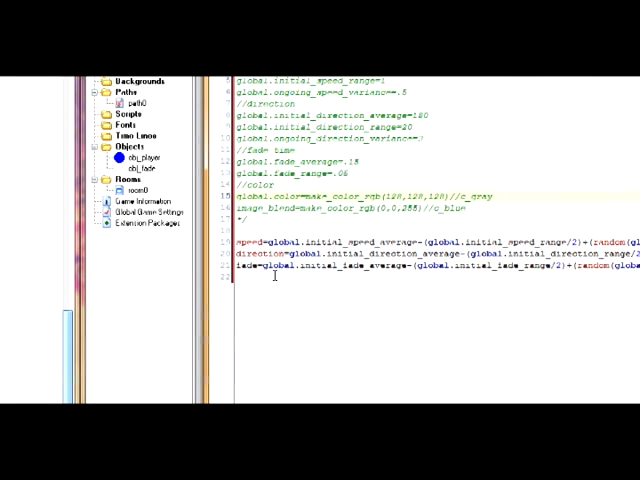
type("image")
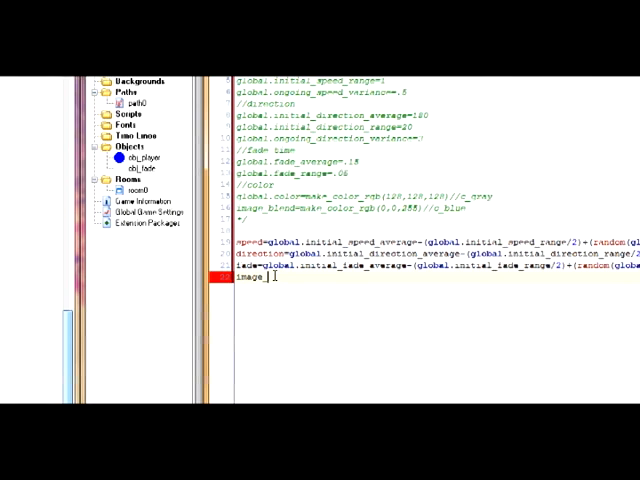
type("_blend=")
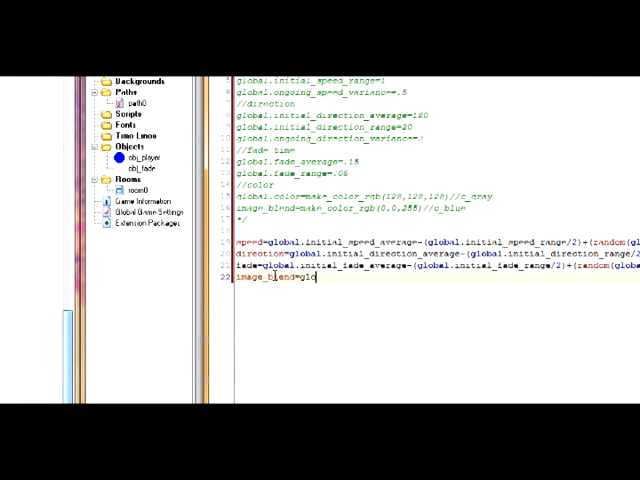
type("global.color")
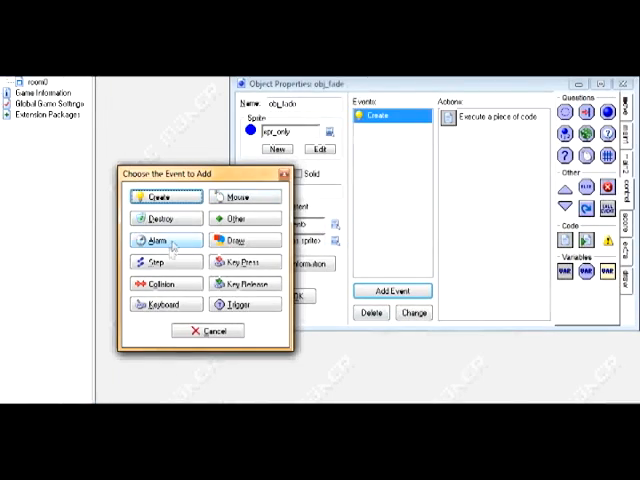
Step: Add a Step event with Execute Code containing image_alpha-=fade
left_click(156, 262)
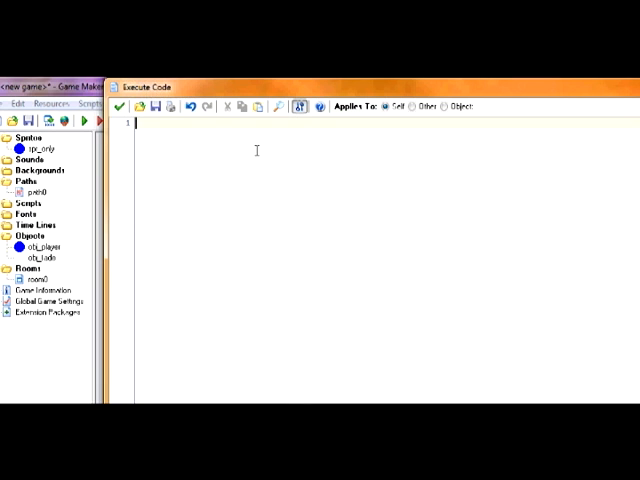
type("image.")
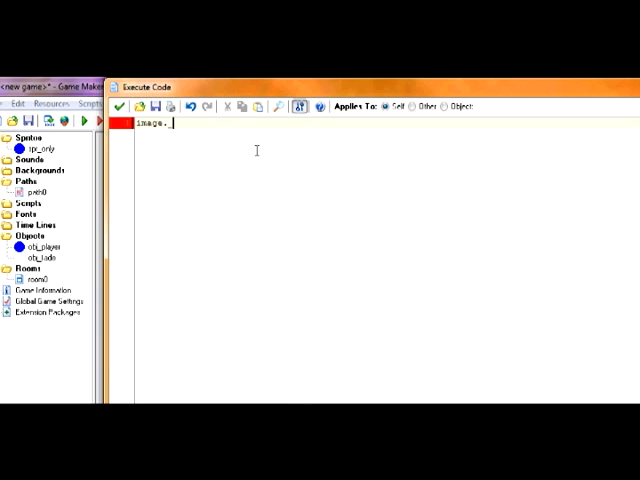
type("_alpha")
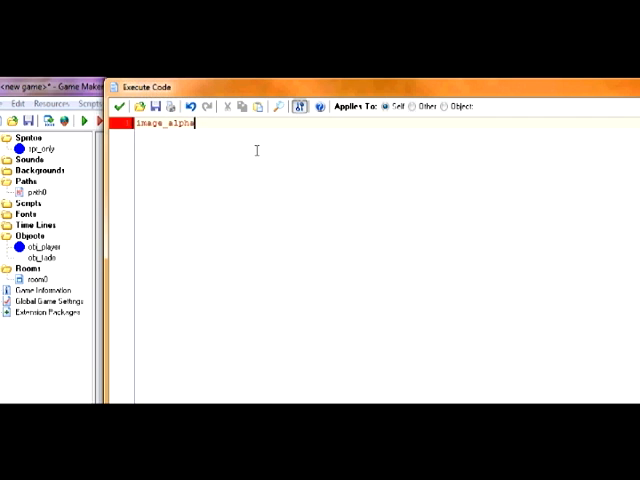
type("-=")
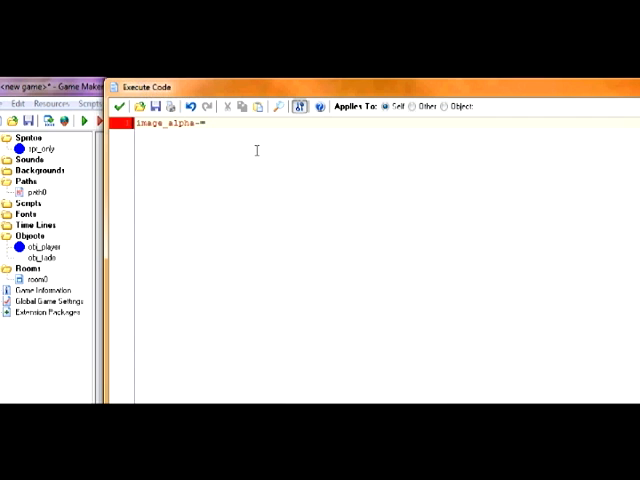
type("fade")
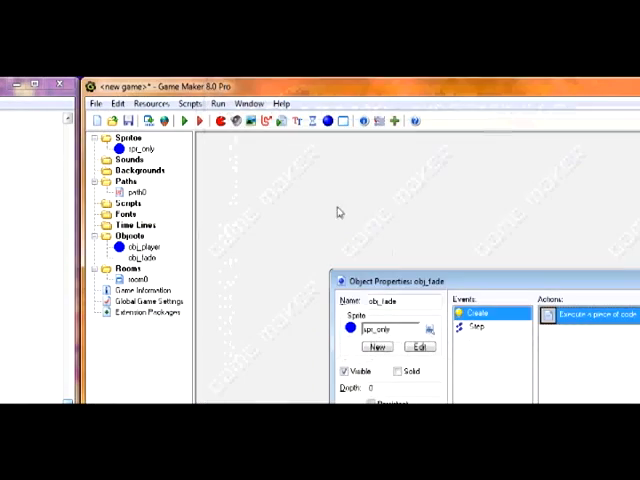
Step: Reopen the Step event's code and select a line of the global variable block above the fade line
double_click(588, 320)
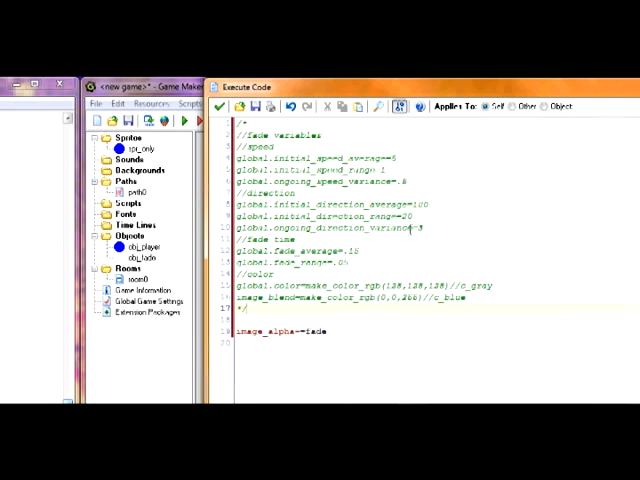
triple_click(330, 232)
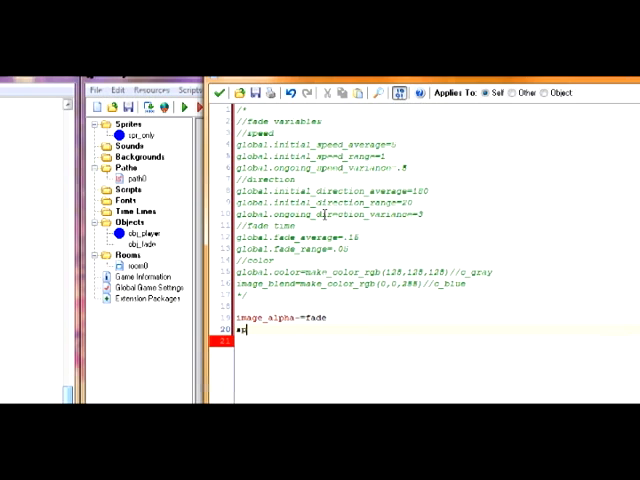
Step: Write speed=speed+(-global.ongoing_speed_range/2)+random(global.ongoing_speed_range) below the fade line
type("speed=")
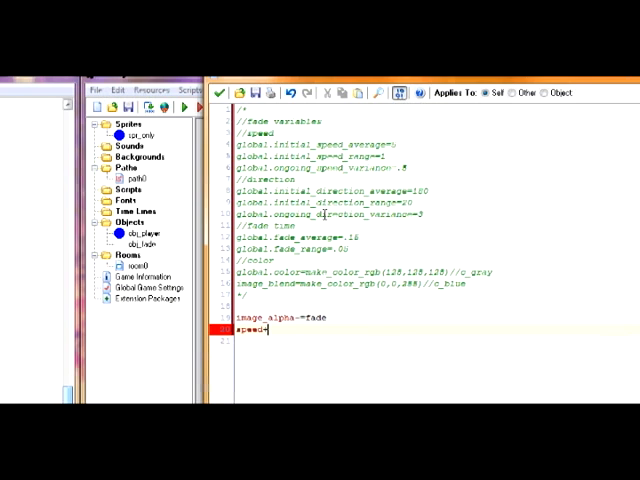
type("()")
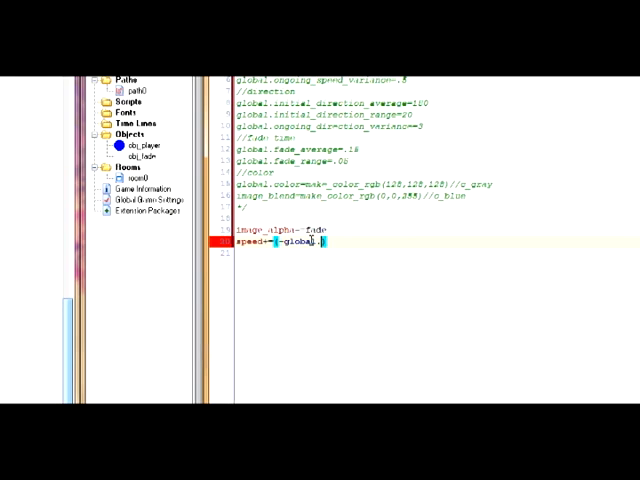
type(".ongoing_sp")
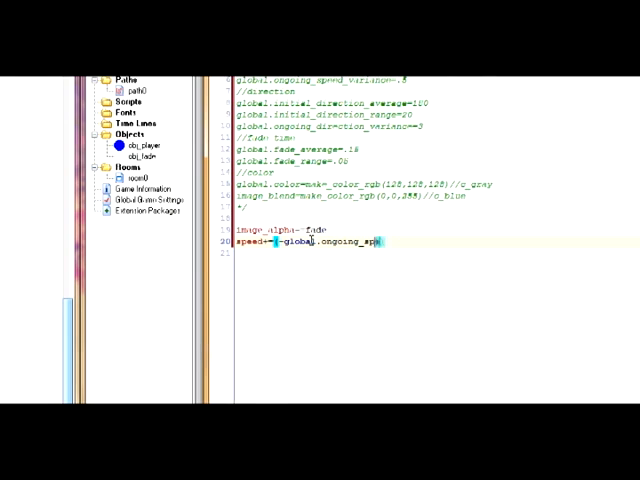
type("_v")
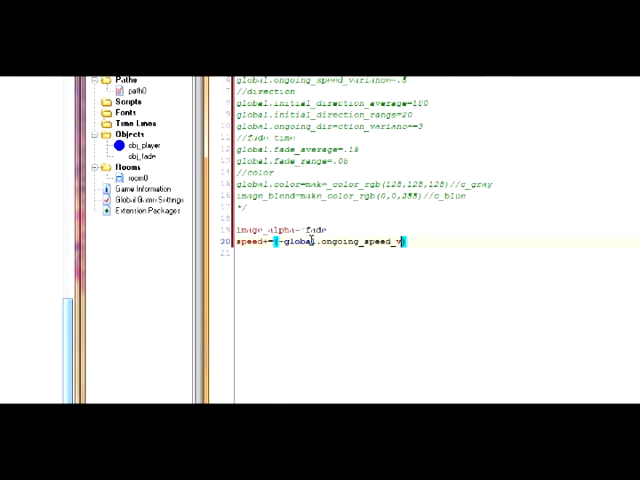
type("range)")
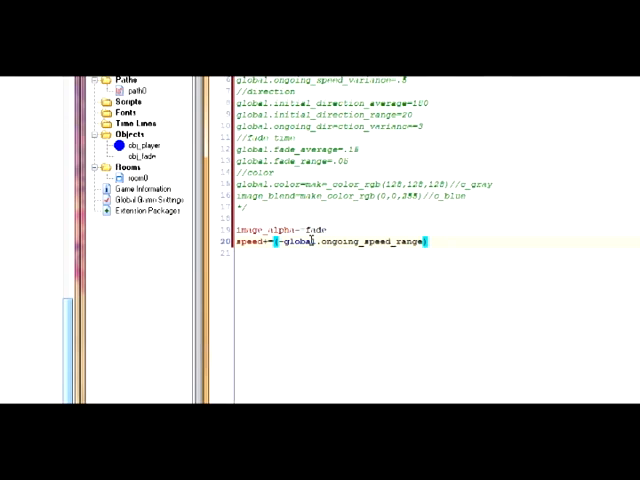
type("/J")
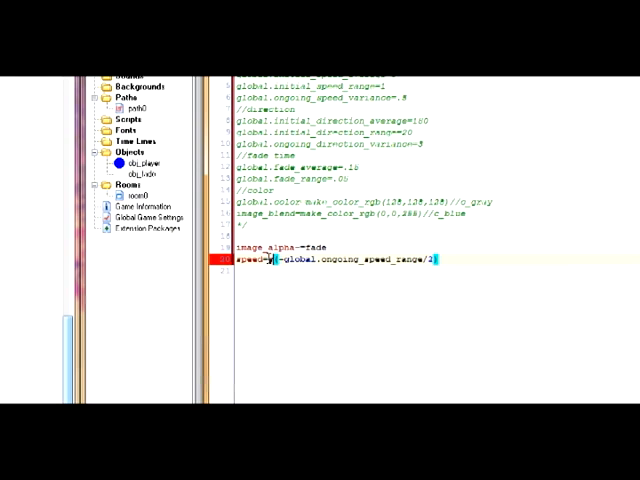
Step: Start a second speed= line and correct terms in the speed formula by word selection
type("speed=")
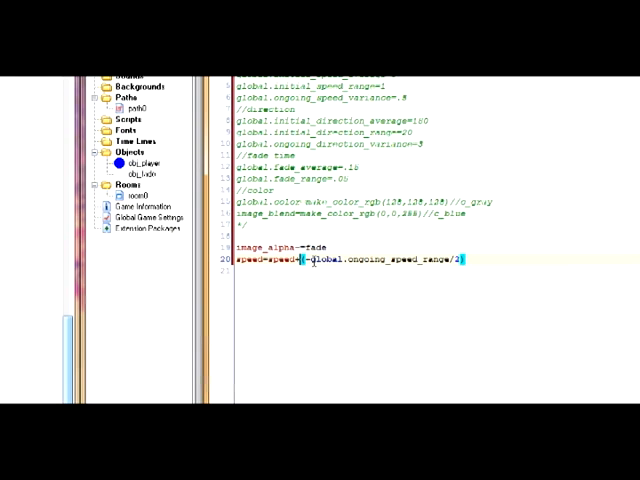
double_click(270, 260)
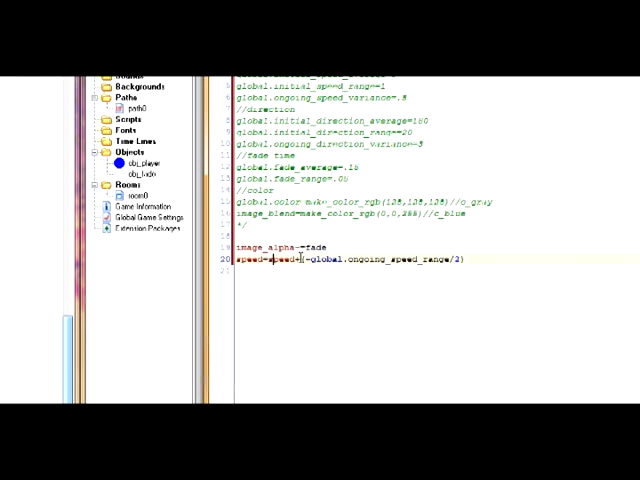
double_click(288, 260)
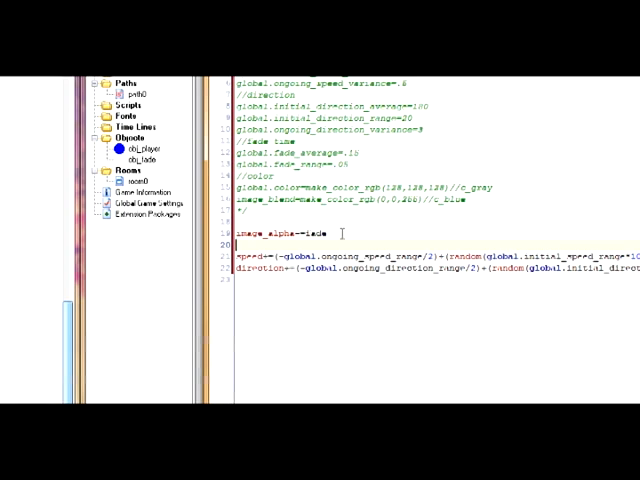
Step: Begin an if image_alpha< condition in the Step code, then confirm obj_fade's Object Properties
type("if im")
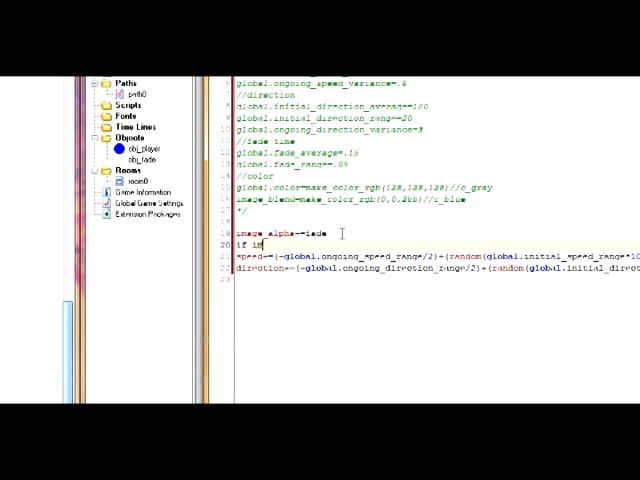
type("image_apha")
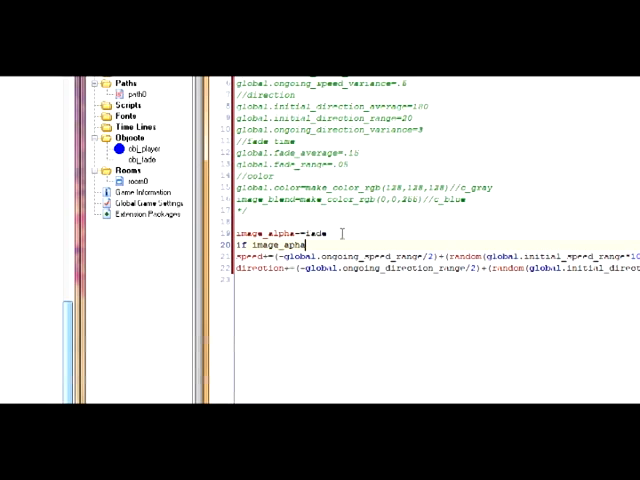
key("BackSpace")
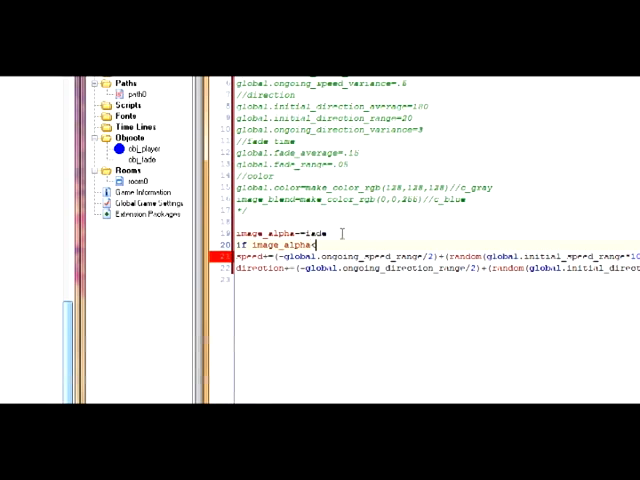
type("<")
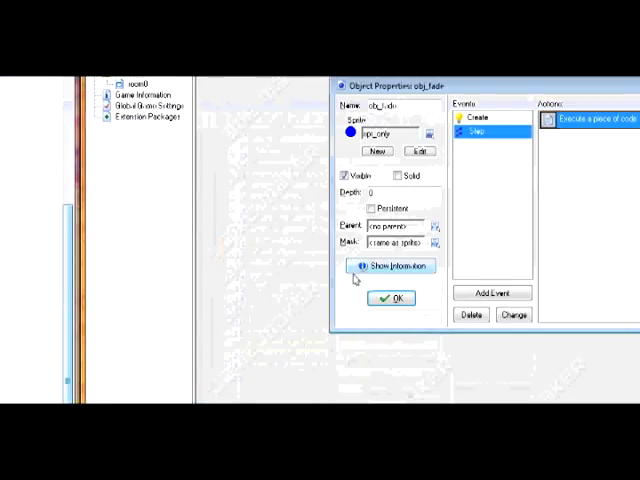
left_click(388, 298)
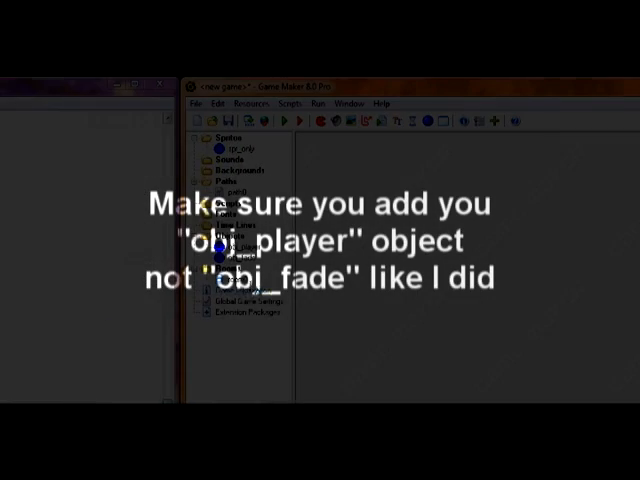